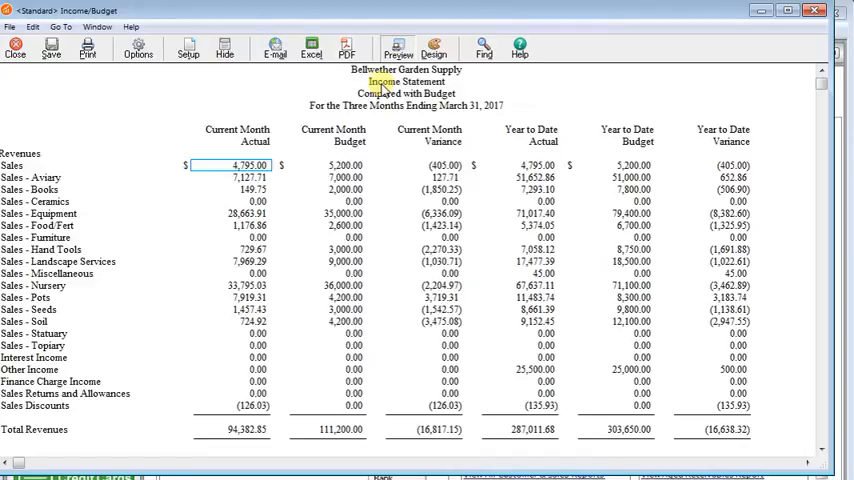
mouse_move(228, 137)
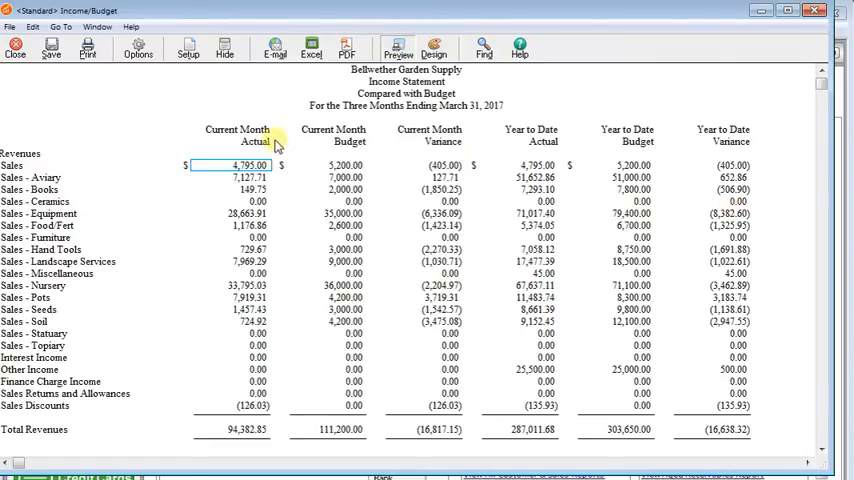
mouse_move(778, 130)
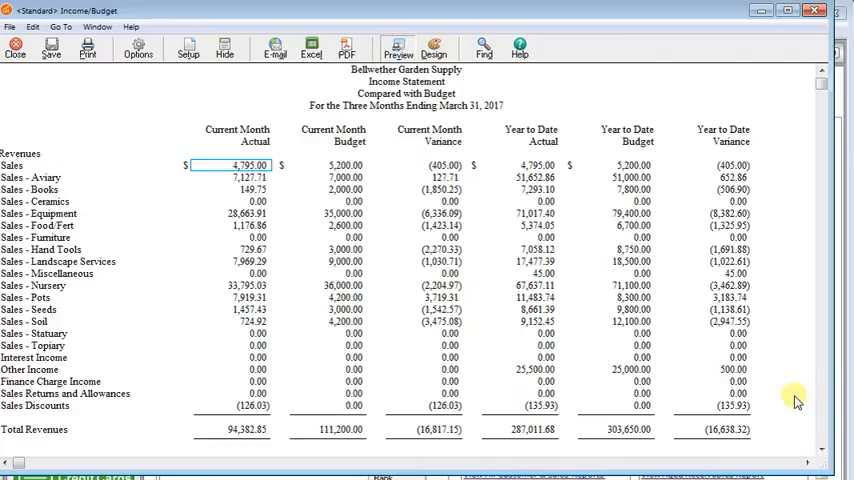
mouse_move(18, 46)
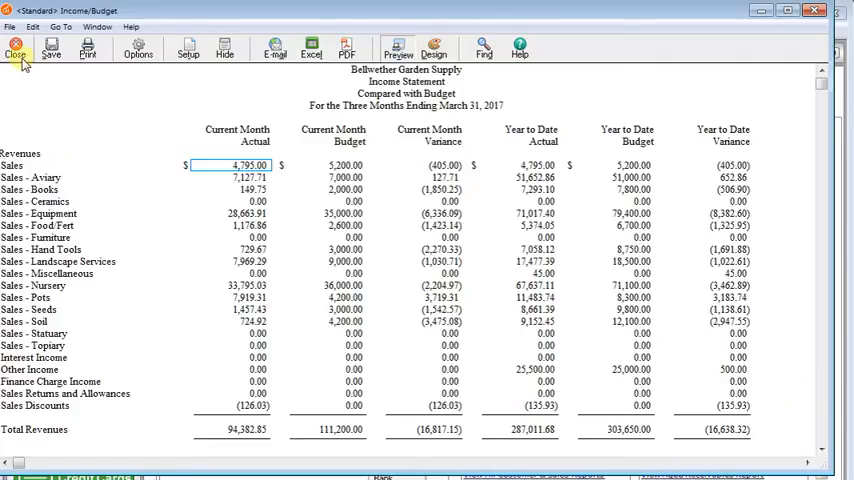
- Close the report, load 'Budget' in Maintain Budgets, and copy its yearly Total column
left_click(18, 47)
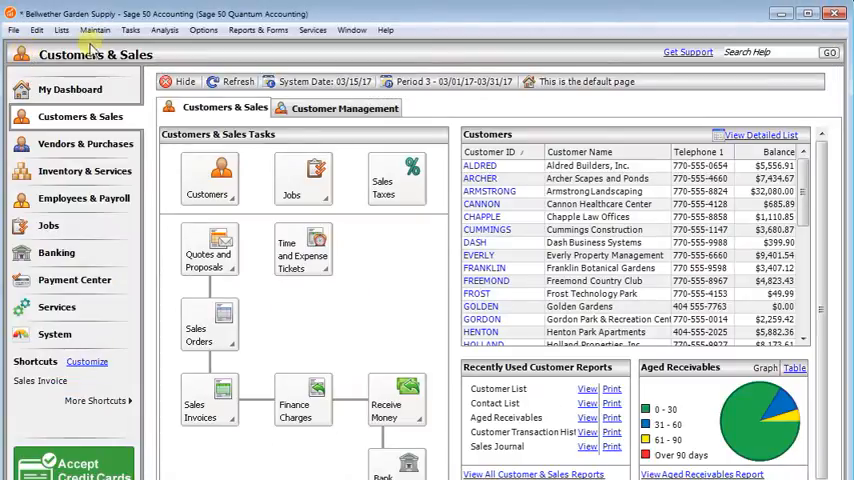
left_click(97, 29)
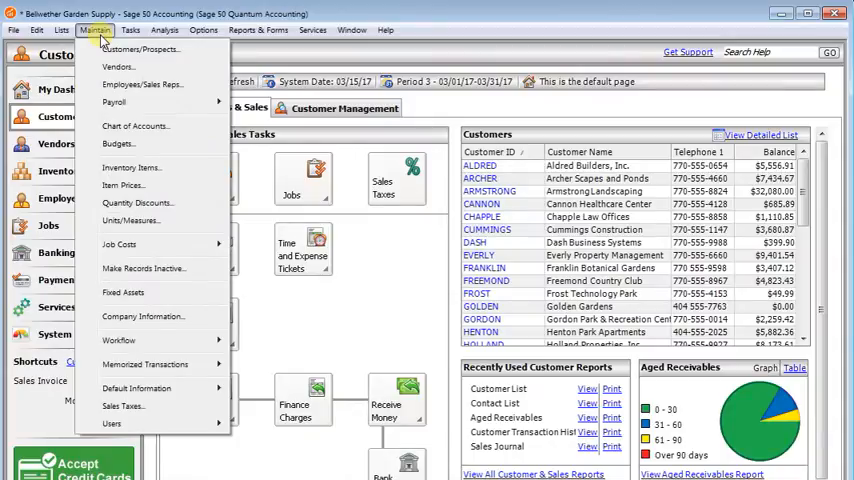
left_click(99, 31)
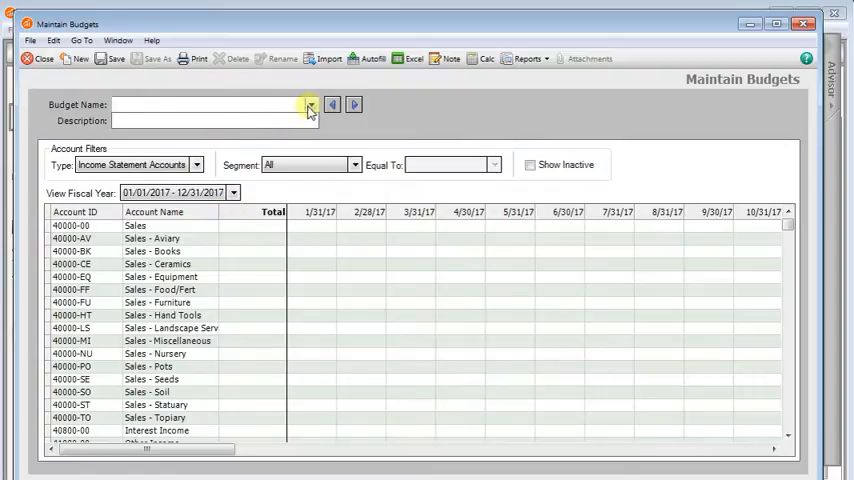
left_click(308, 104)
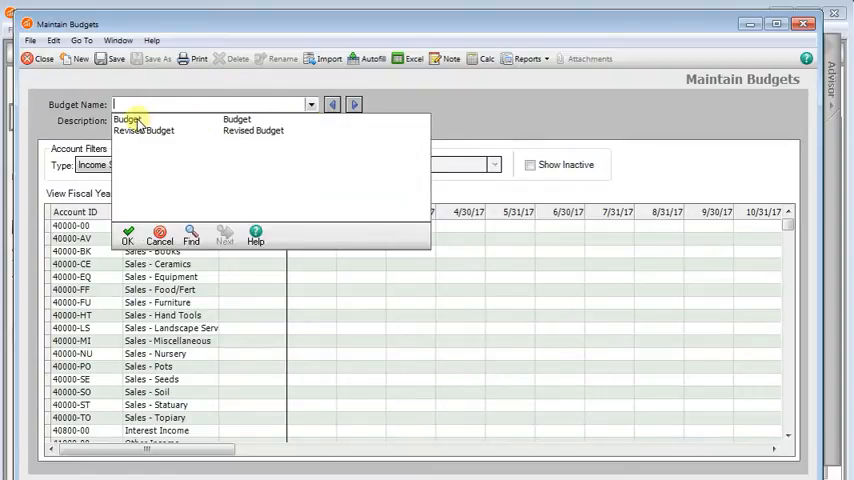
left_click(130, 119)
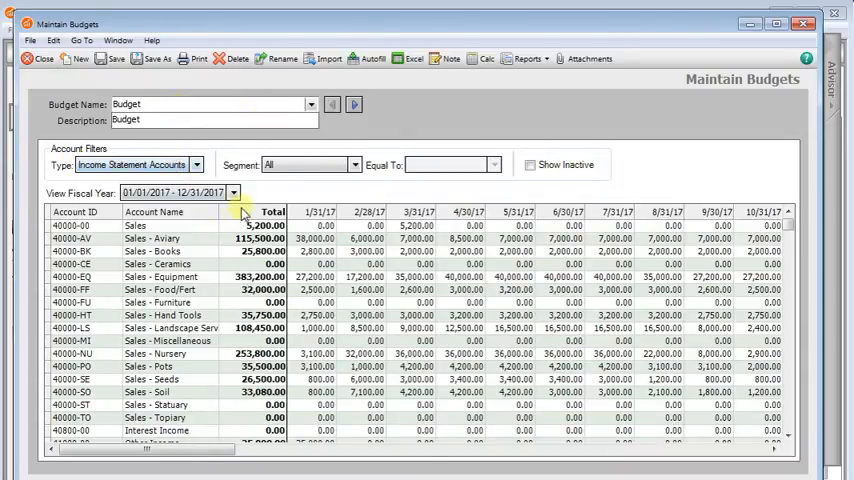
left_click(260, 225)
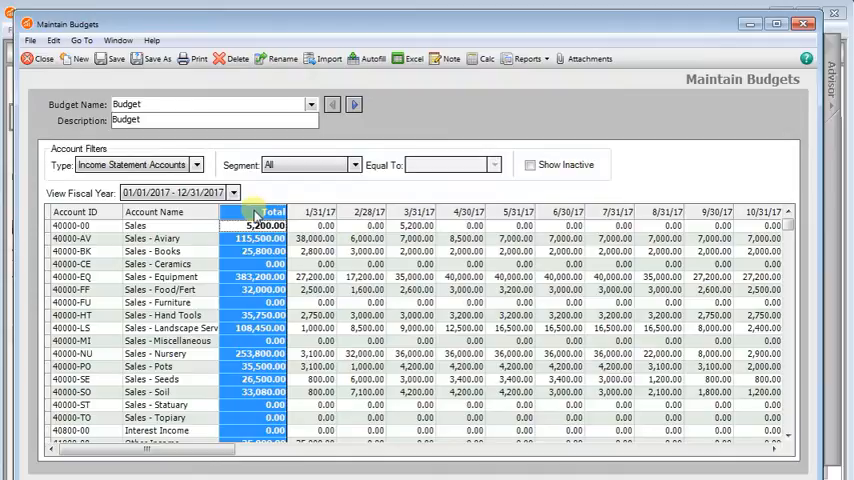
right_click(259, 225)
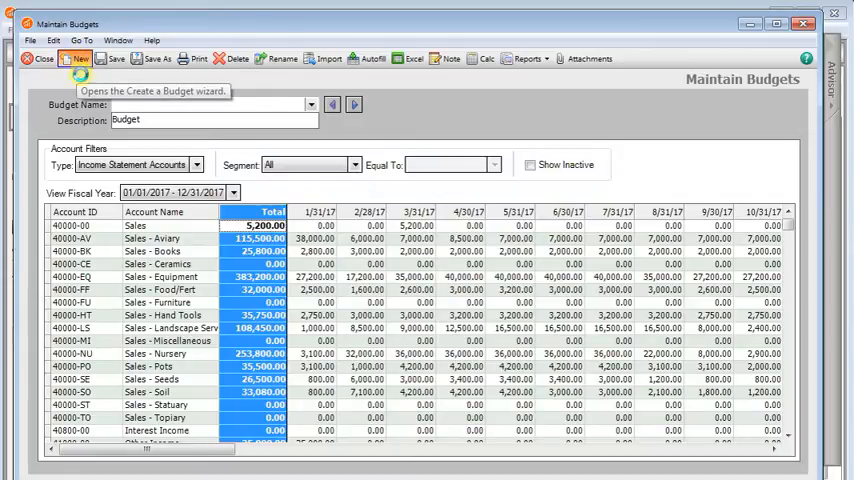
- Create a blank budget 'YEAR BUDGET' described as 'Full Year Budget Amounts'
left_click(76, 58)
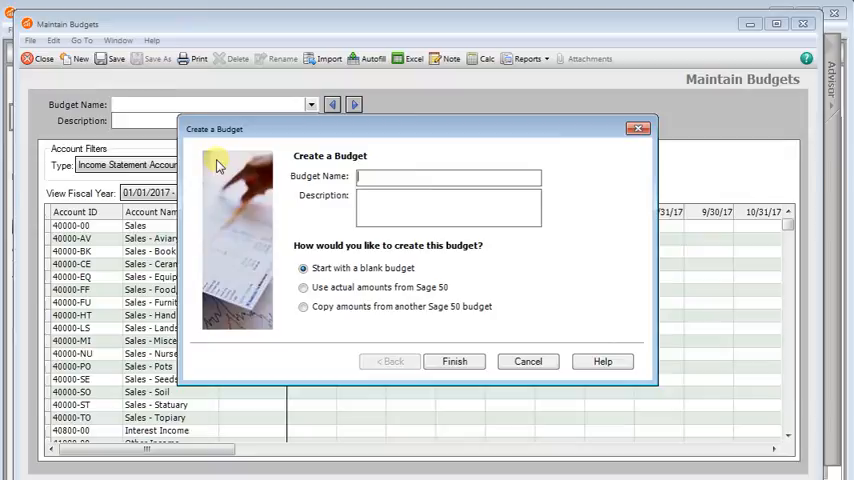
type("YEAR BUDGET")
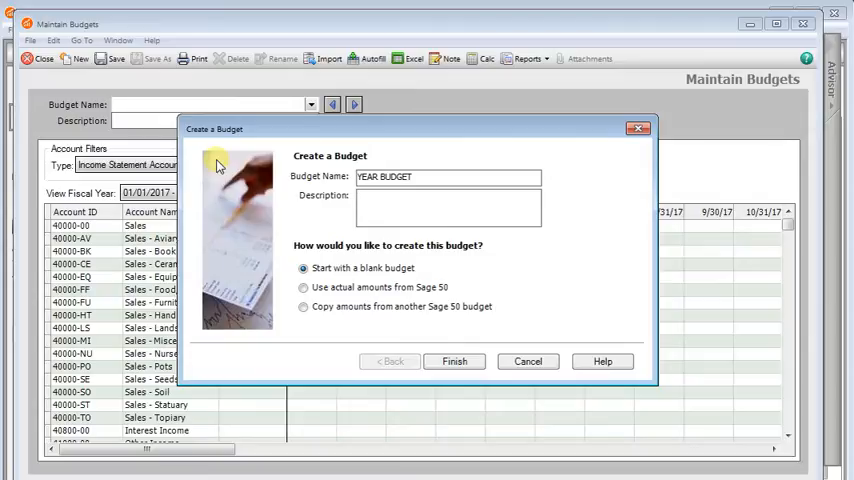
type("Full Year Budget Amounts")
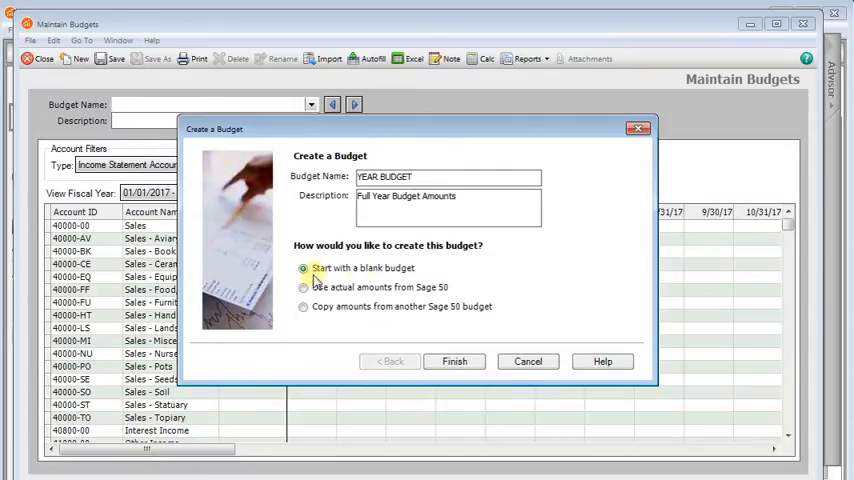
left_click(454, 361)
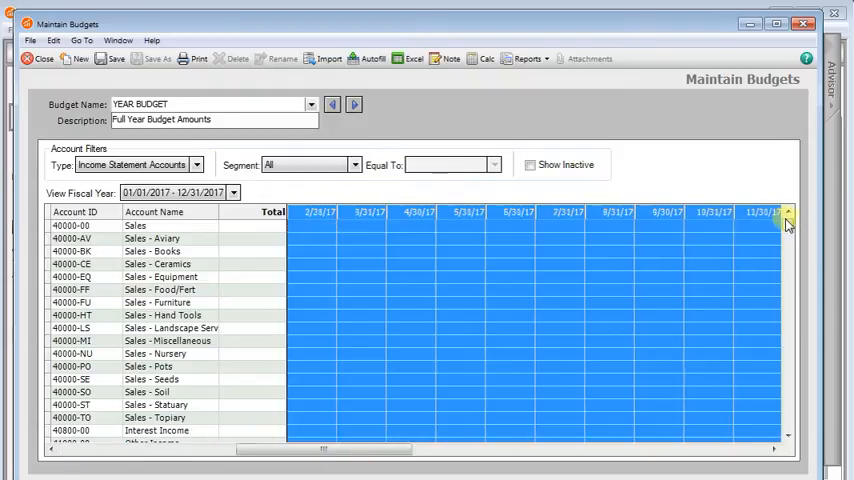
- Paste the copied yearly totals into every 2017 month cell of YEAR BUDGET
left_click(788, 212)
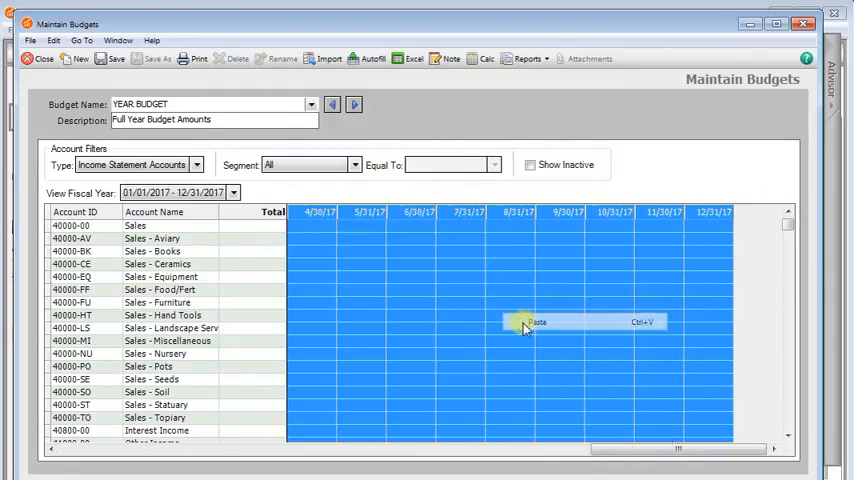
left_click(534, 321)
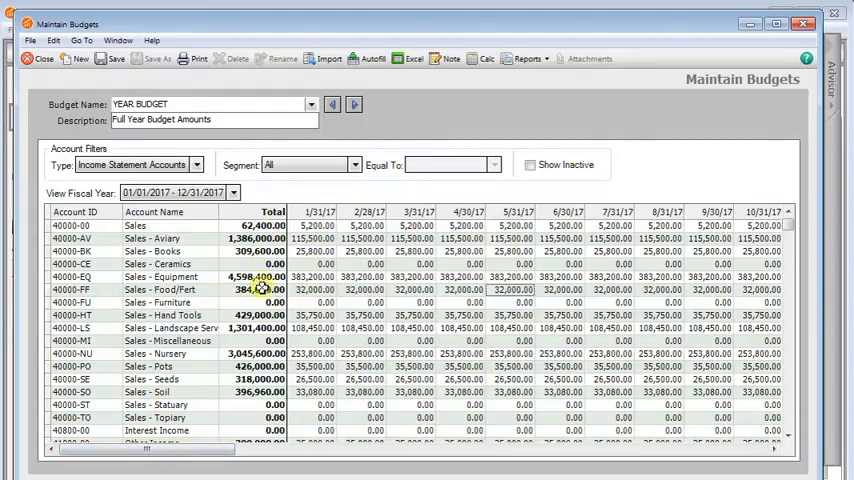
mouse_move(283, 404)
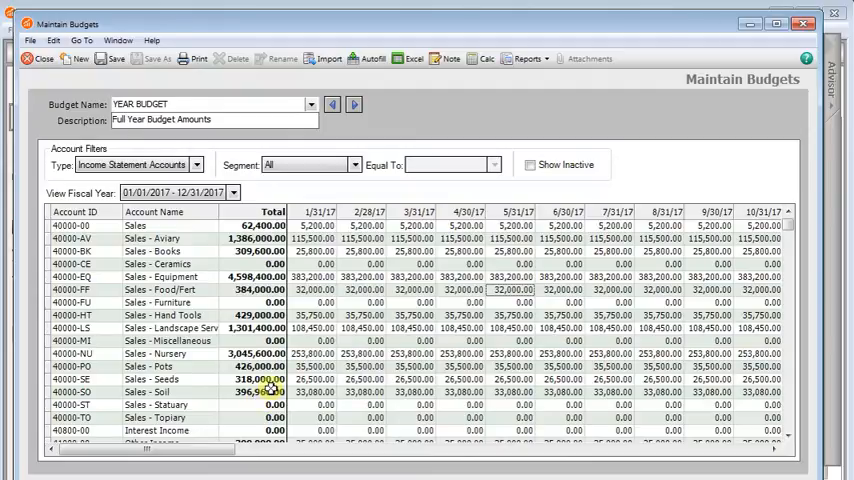
mouse_move(107, 59)
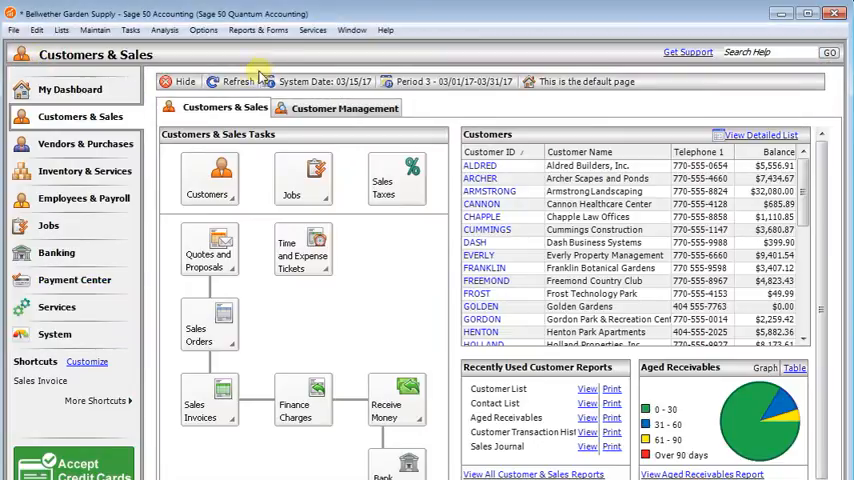
- Open the <Standard> Income/Budget statement from Financial Statements in Design
left_click(245, 30)
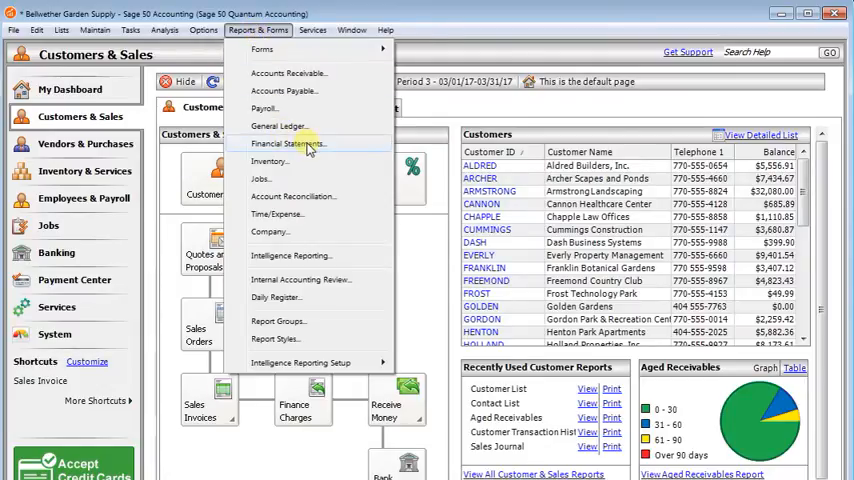
left_click(288, 143)
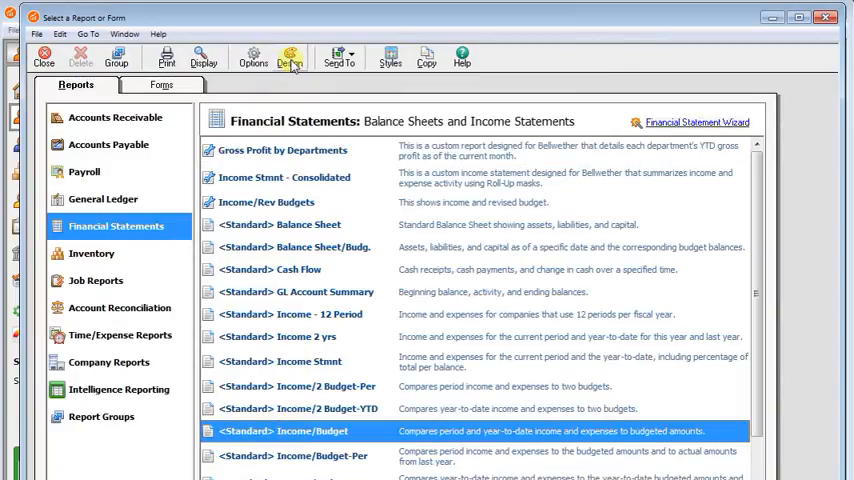
left_click(288, 58)
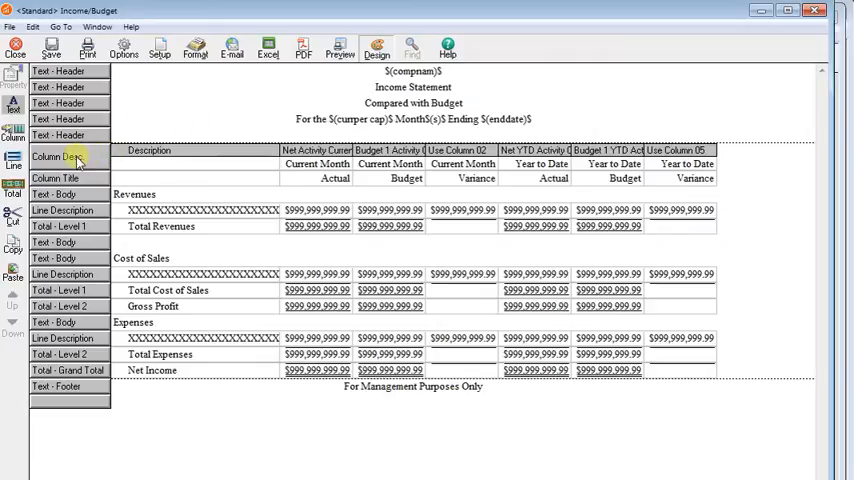
- Set column 8's contents to Activity in the statement's column definitions
right_click(65, 157)
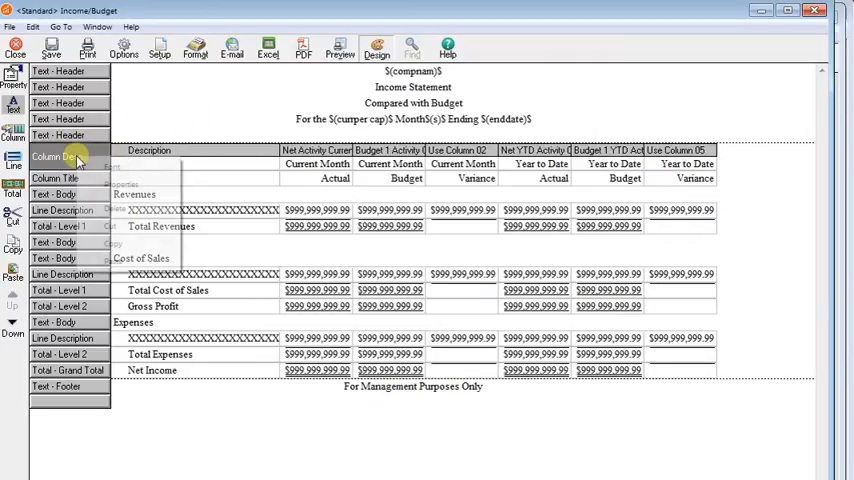
left_click(55, 158)
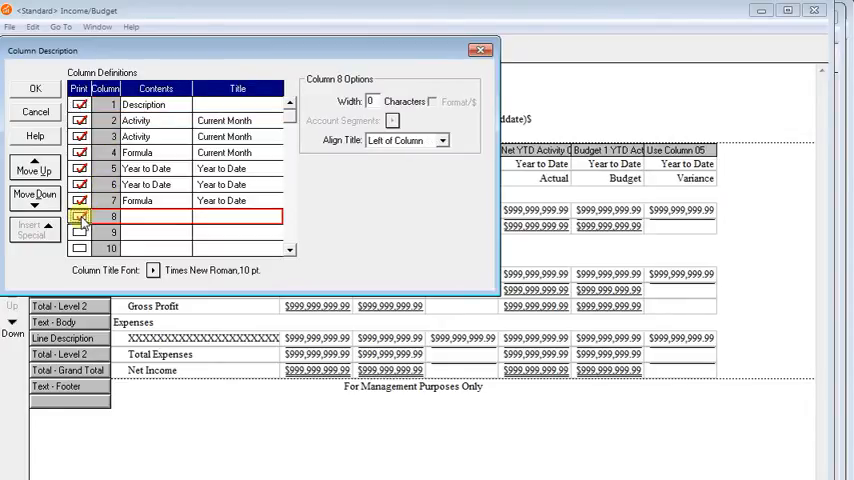
left_click(150, 217)
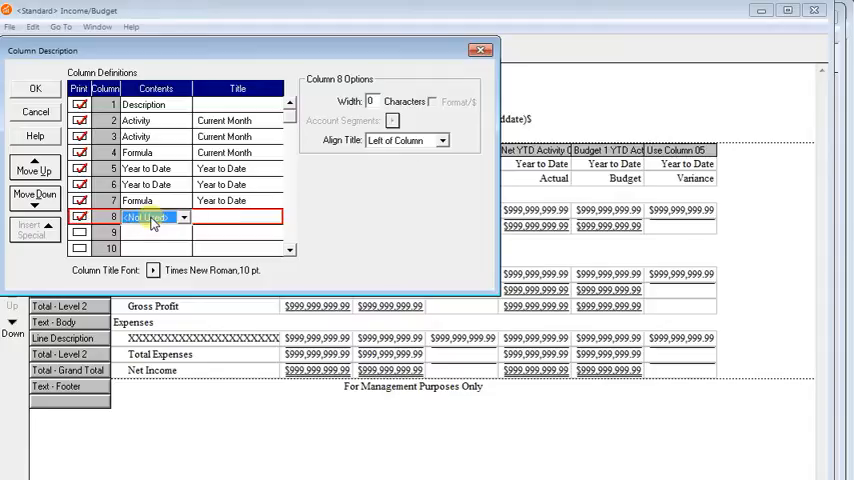
left_click(183, 217)
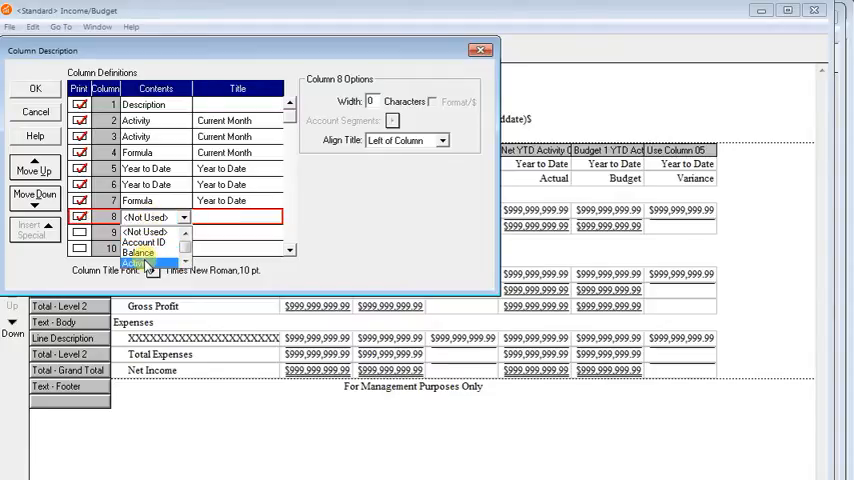
left_click(150, 270)
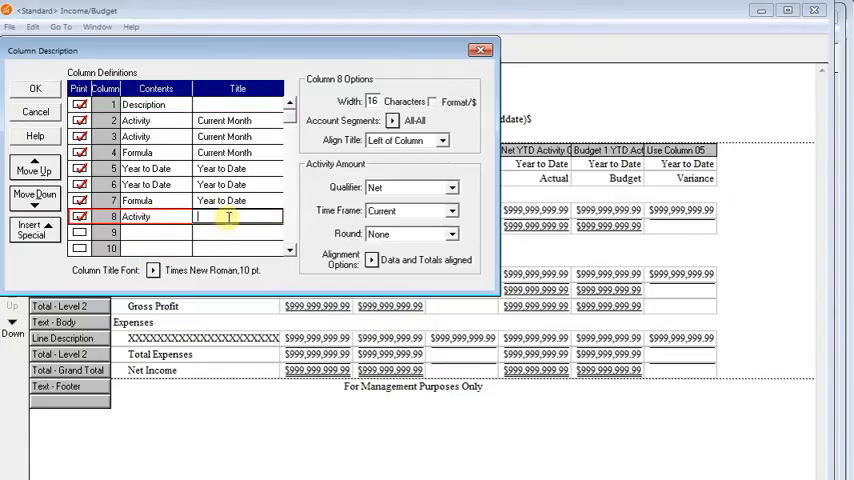
- Title column 8 'Yearly Budget', align it right, and use the Budget 2 qualifier
type("Y")
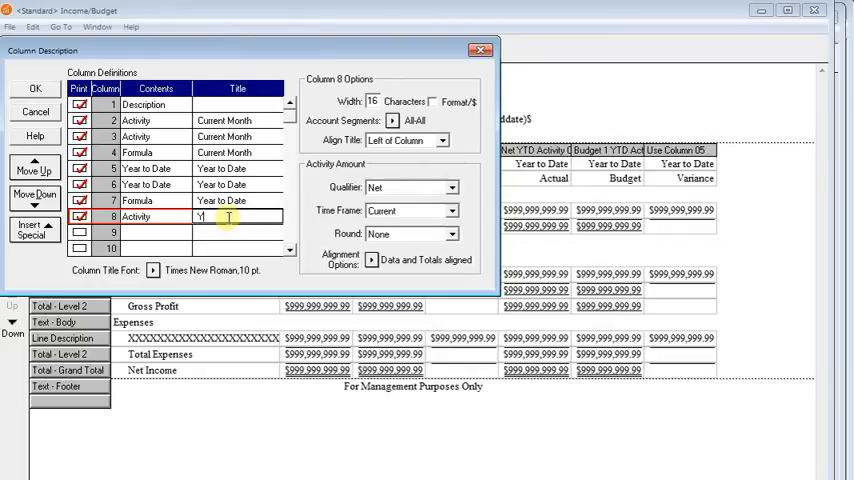
type("early Budget")
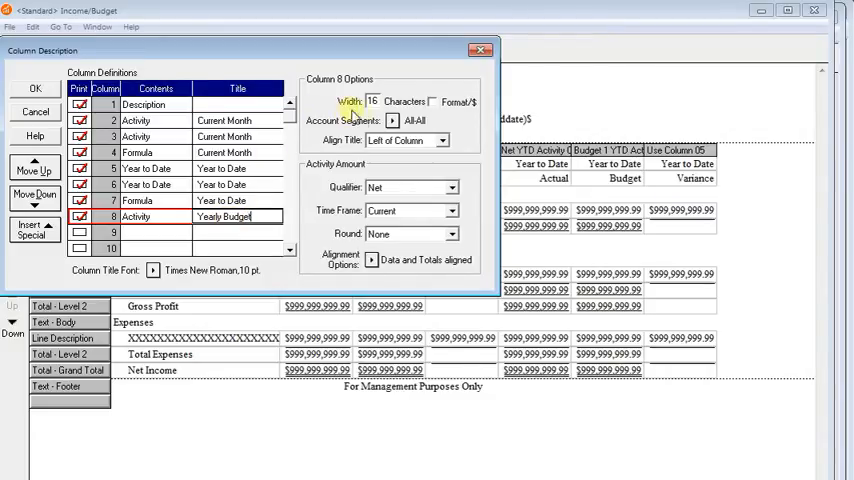
left_click(441, 140)
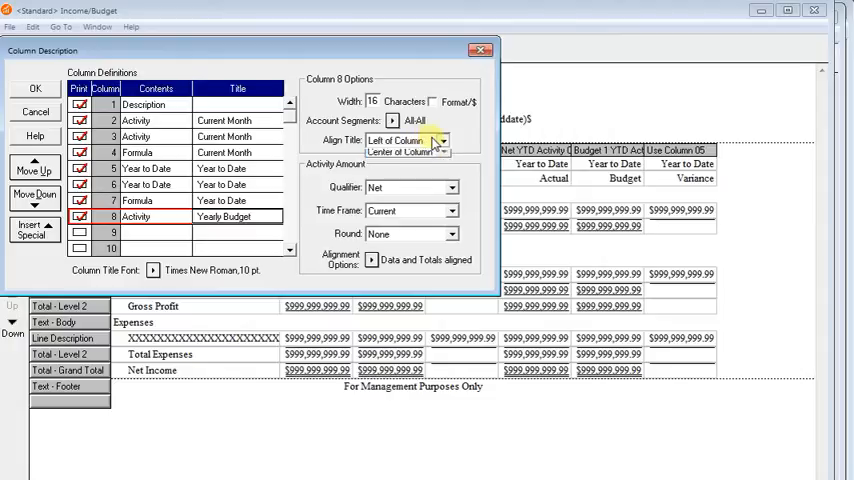
left_click(445, 139)
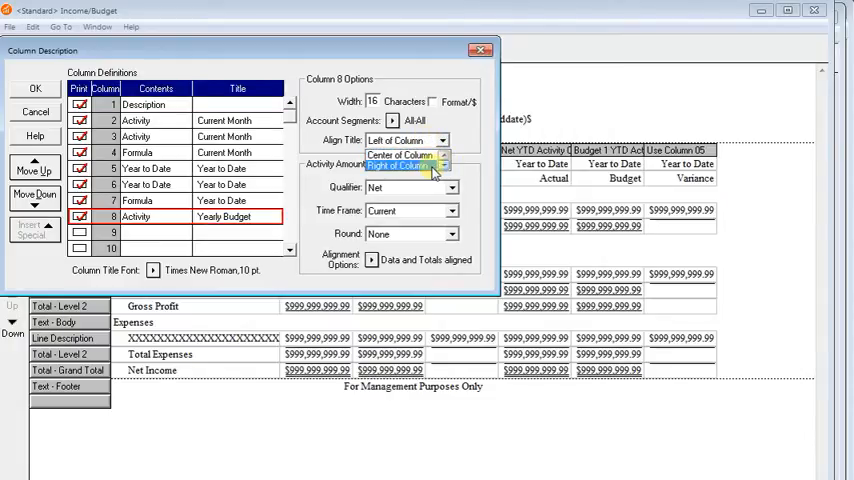
left_click(410, 167)
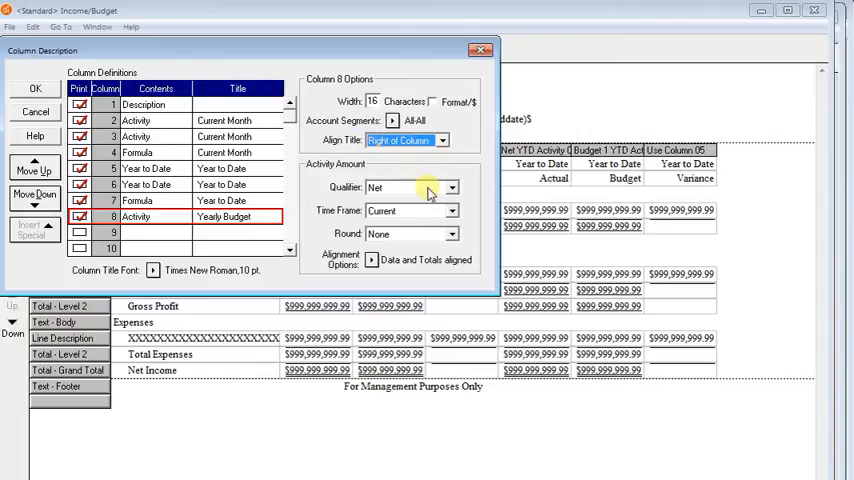
left_click(450, 188)
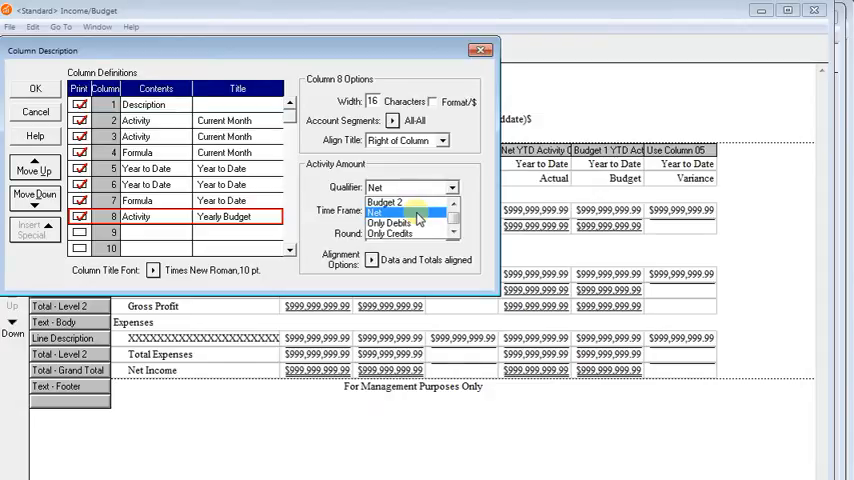
left_click(388, 202)
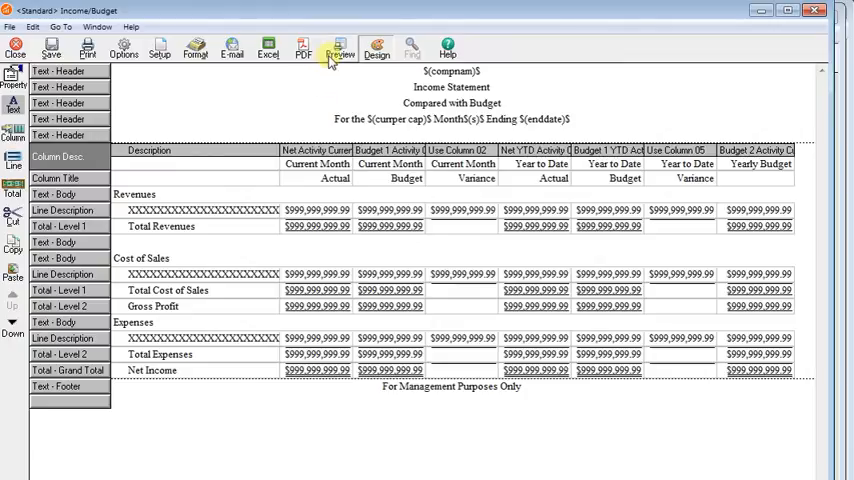
- Preview the statement with YEAR BUDGET selected as Budget 2
left_click(338, 46)
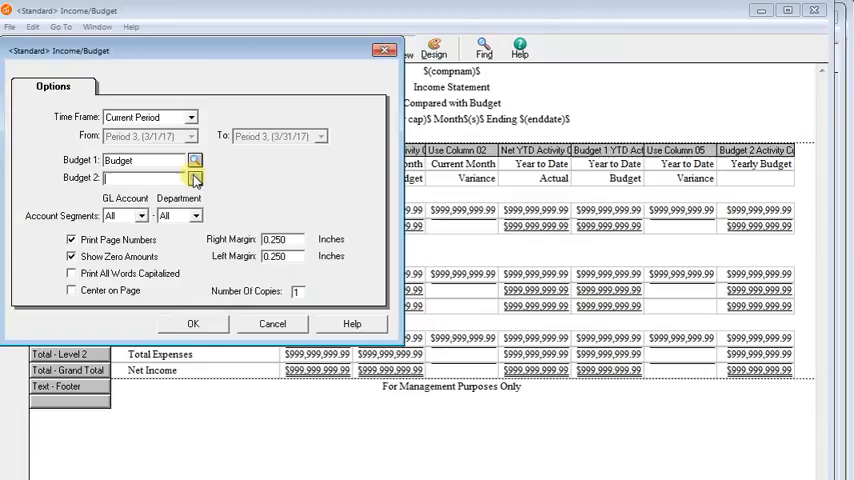
left_click(195, 177)
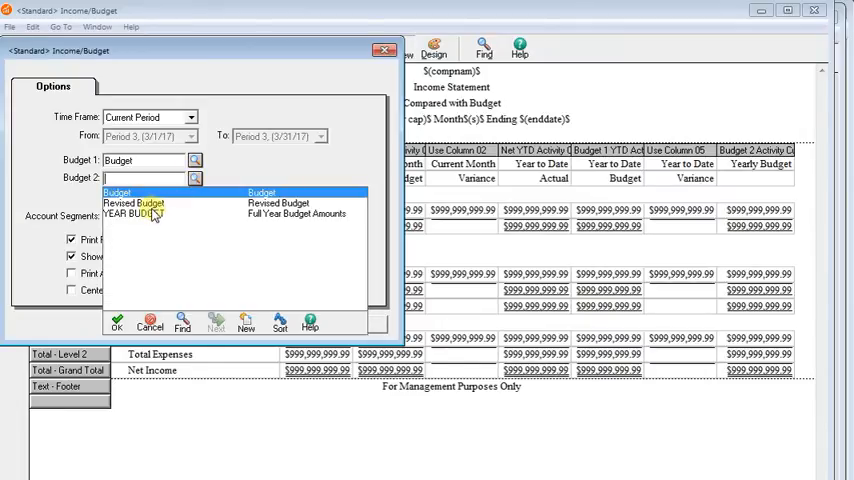
left_click(137, 213)
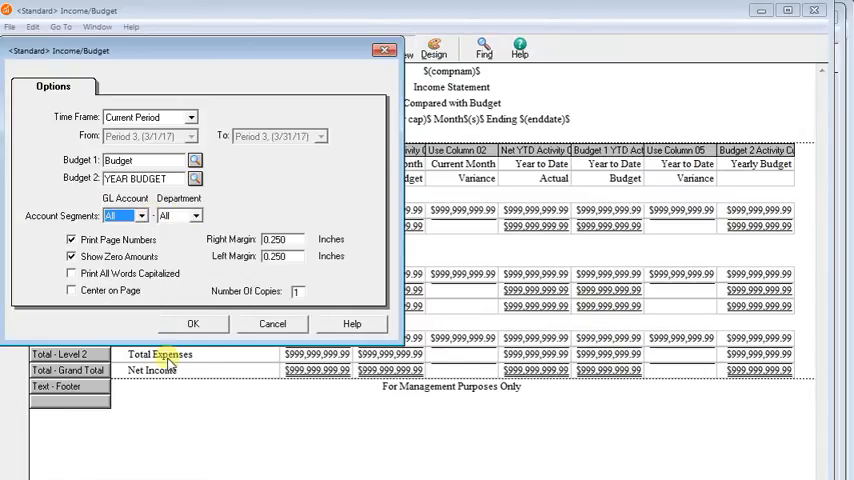
left_click(193, 323)
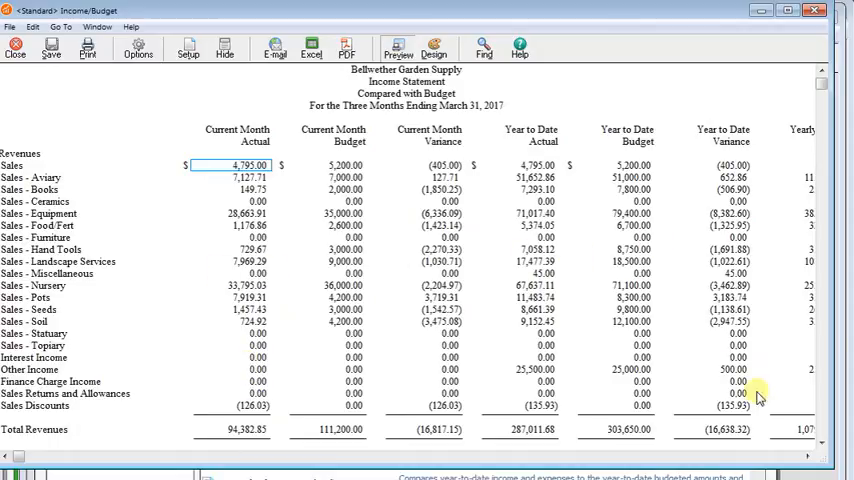
scroll("right", 3)
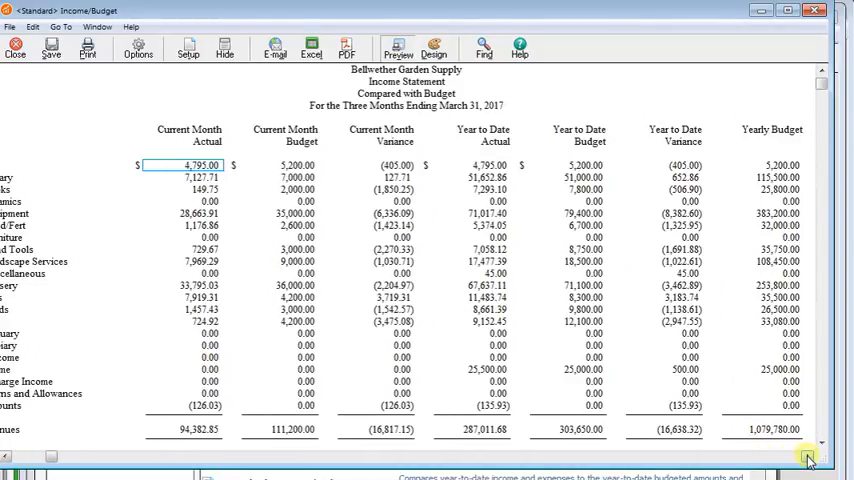
scroll("right", 3)
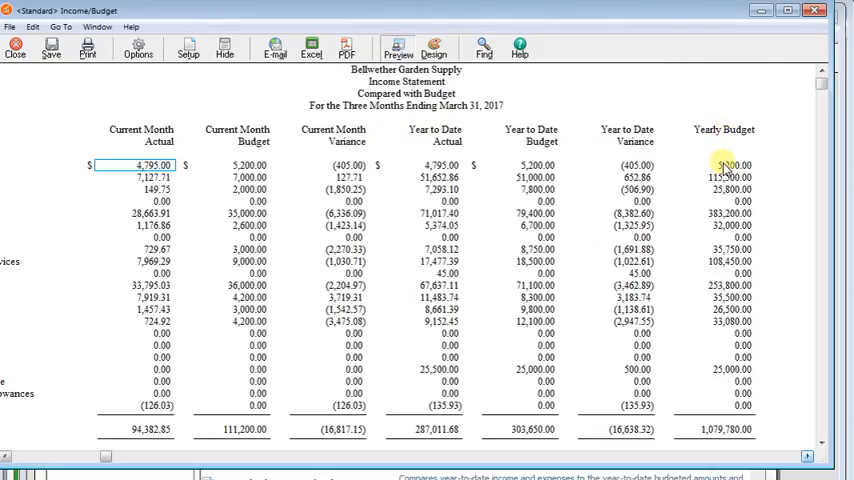
mouse_move(735, 438)
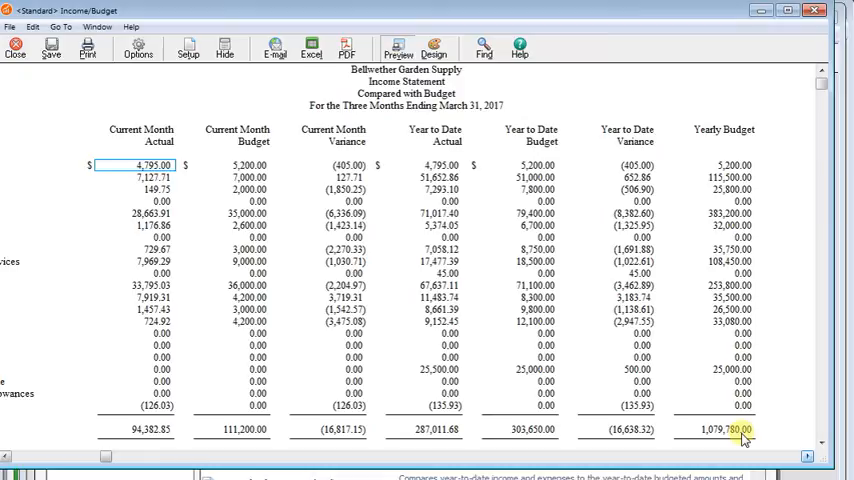
left_click(9, 456)
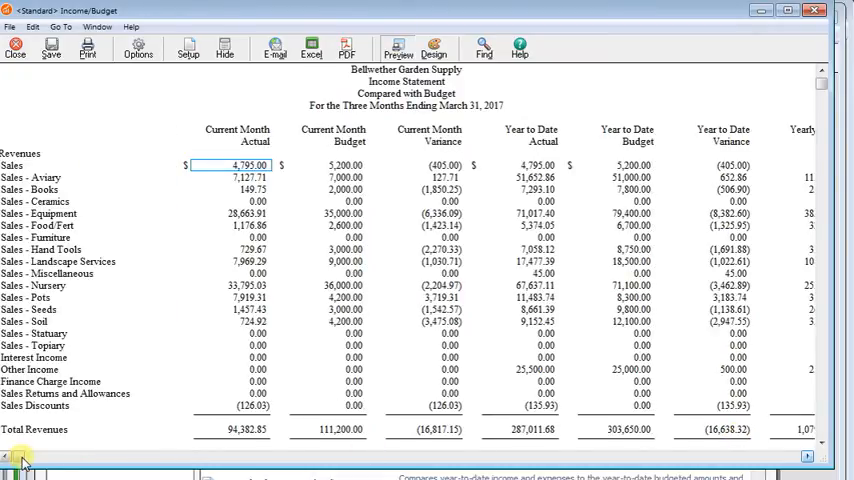
left_click(434, 49)
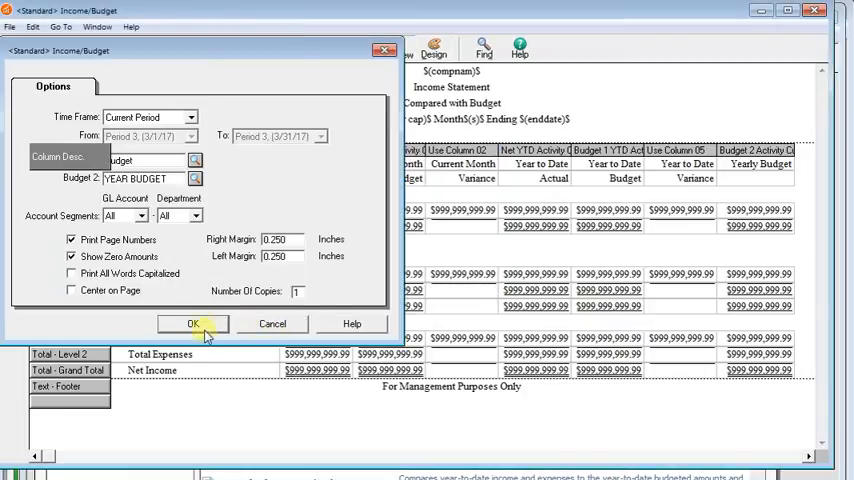
left_click(193, 323)
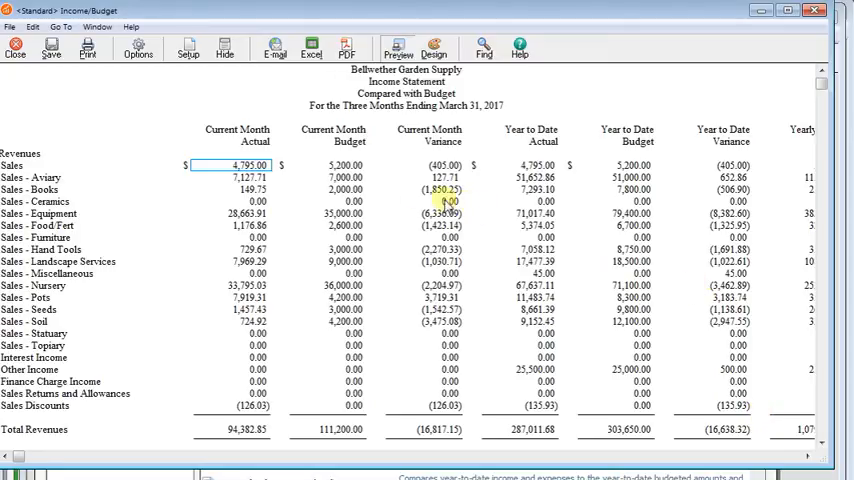
mouse_move(76, 44)
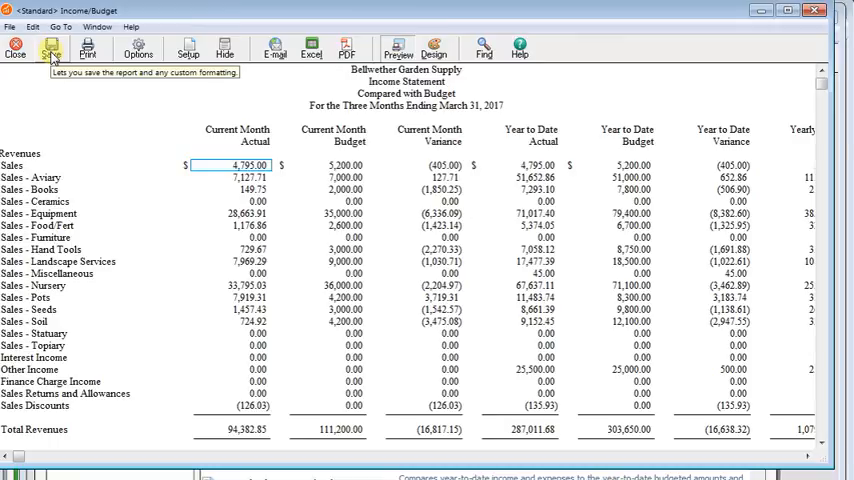
- Save the statement as 'Income Budget W/ Annual Budget' and select it in Financial Statements
left_click(49, 45)
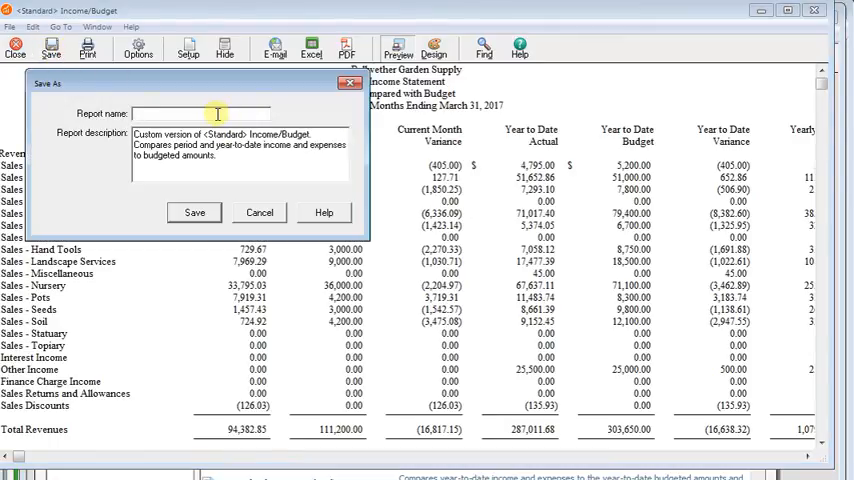
type("Income Budget W/ Annual Budget")
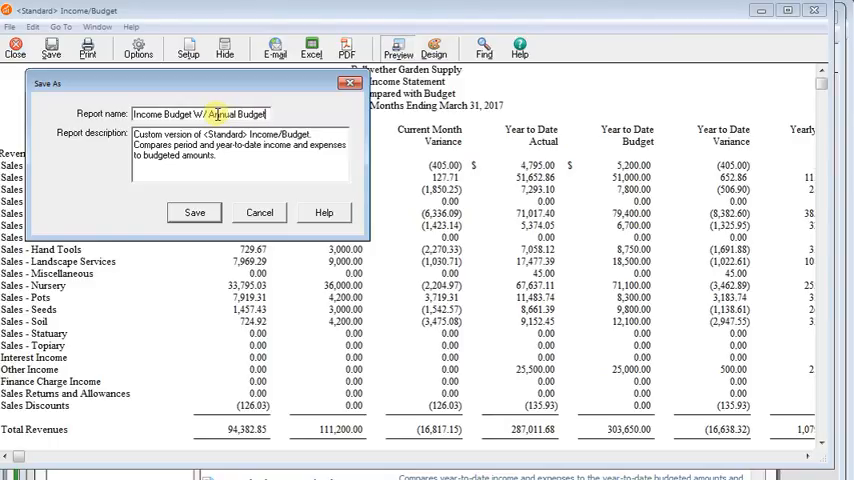
left_click(194, 212)
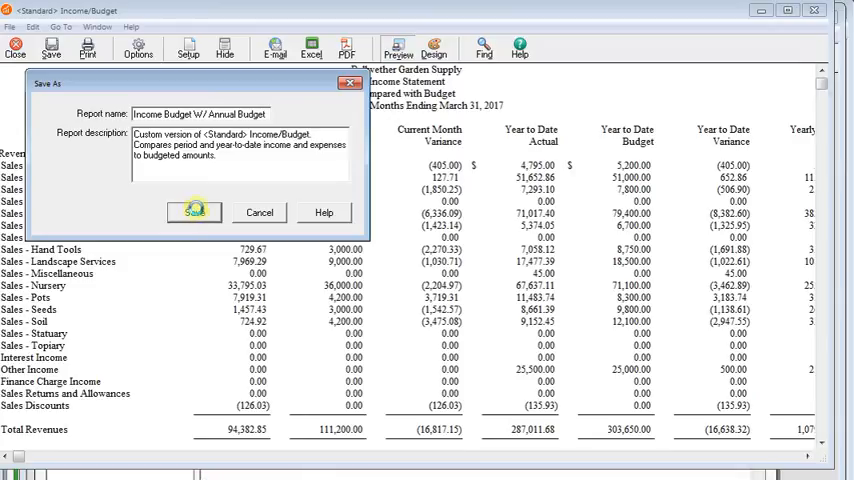
left_click(194, 212)
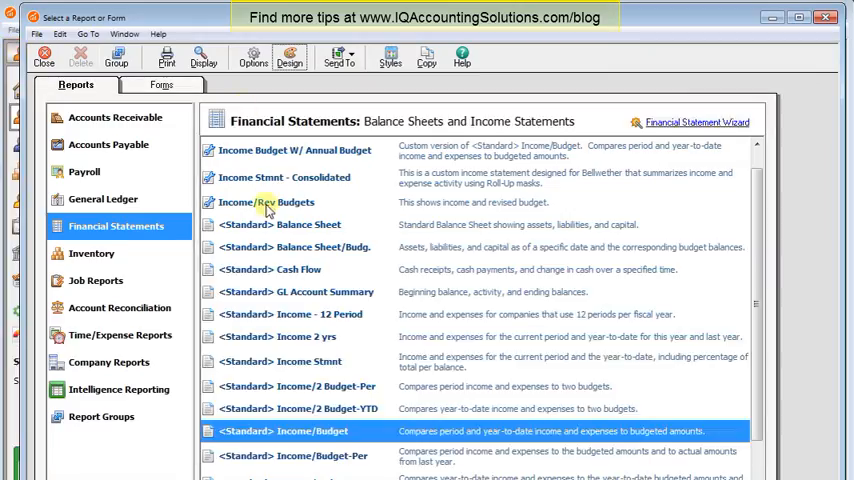
left_click(295, 150)
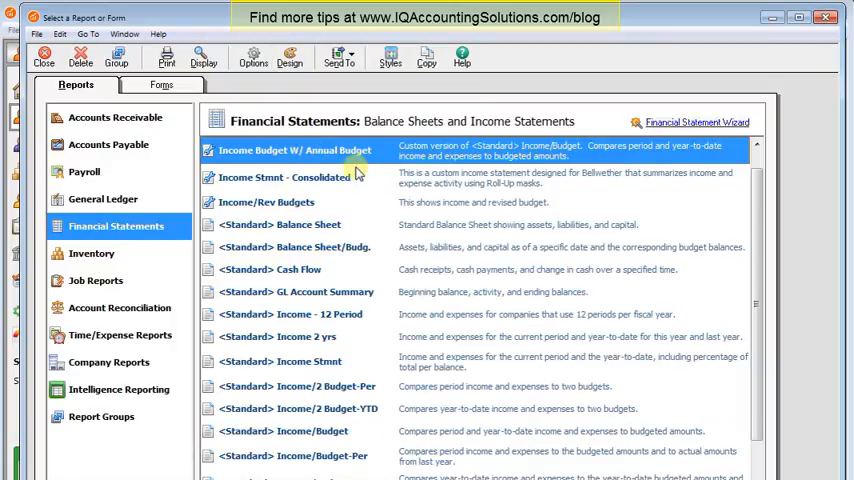